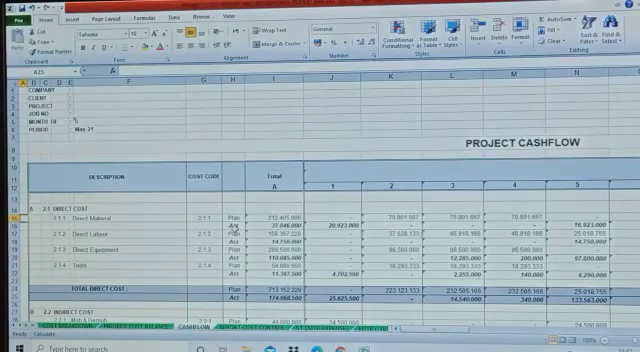
{"action": "scroll", "scroll_direction": "down", "scroll_amount": 3}
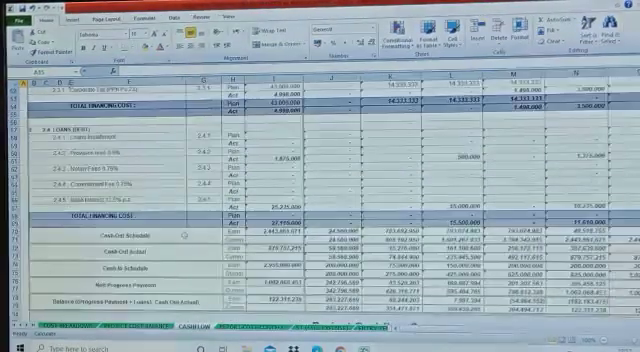
{"action": "scroll", "scroll_direction": "down", "scroll_amount": 3}
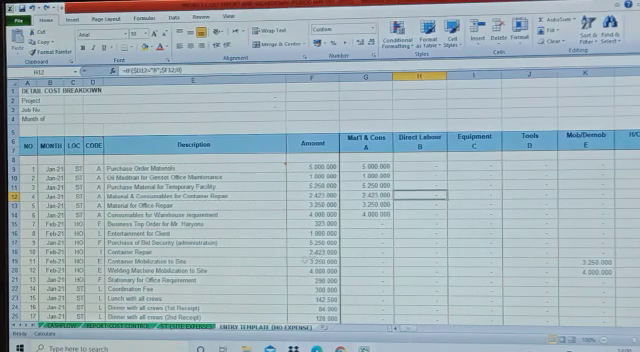
{"action": "scroll", "scroll_direction": "down", "scroll_amount": 3}
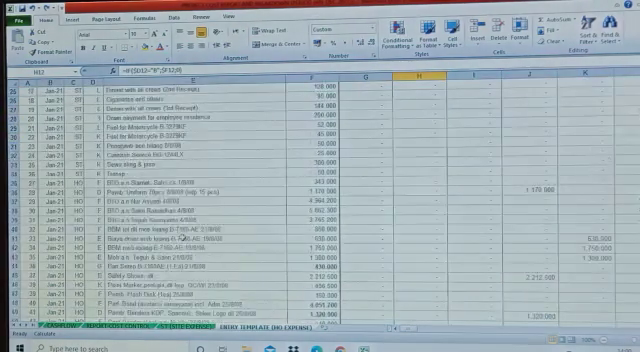
{"action": "scroll", "scroll_direction": "down", "scroll_amount": 3}
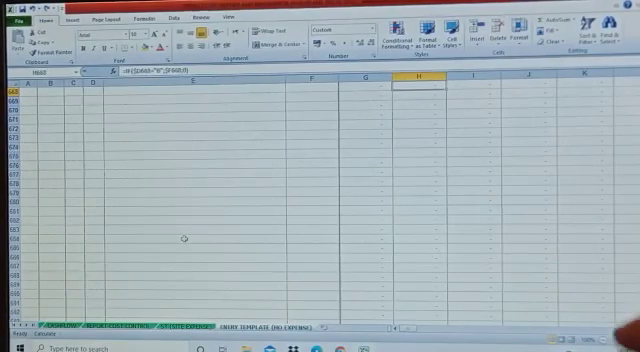
{"action": "scroll", "scroll_direction": "down", "scroll_amount": 3}
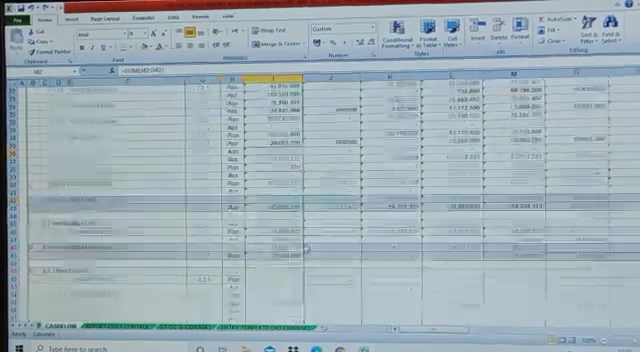
{"action": "scroll", "scroll_direction": "down", "scroll_amount": 3}
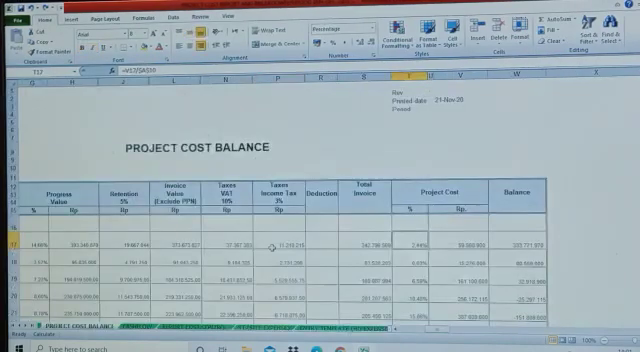
{"action": "scroll", "scroll_direction": "down", "scroll_amount": 3}
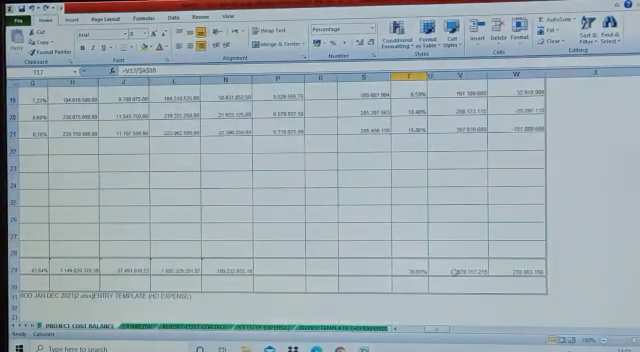